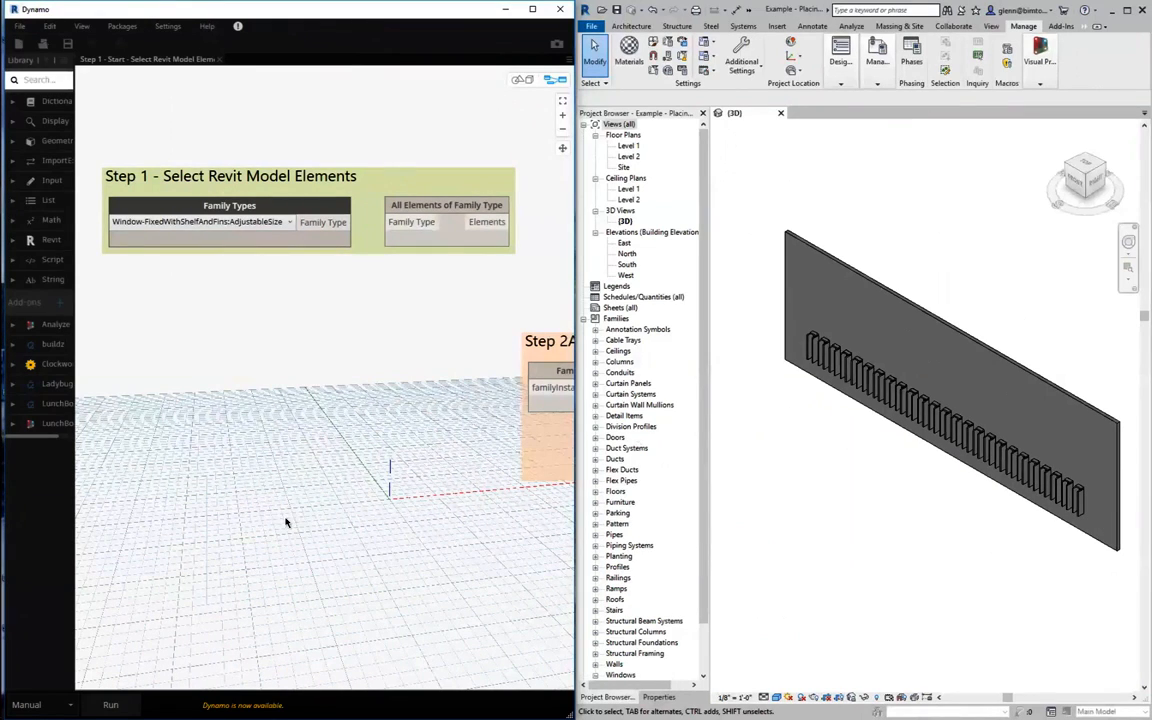
# Step: Choose the adjustable-size fixed window type in the Family Types node
pyautogui.click(288, 222)
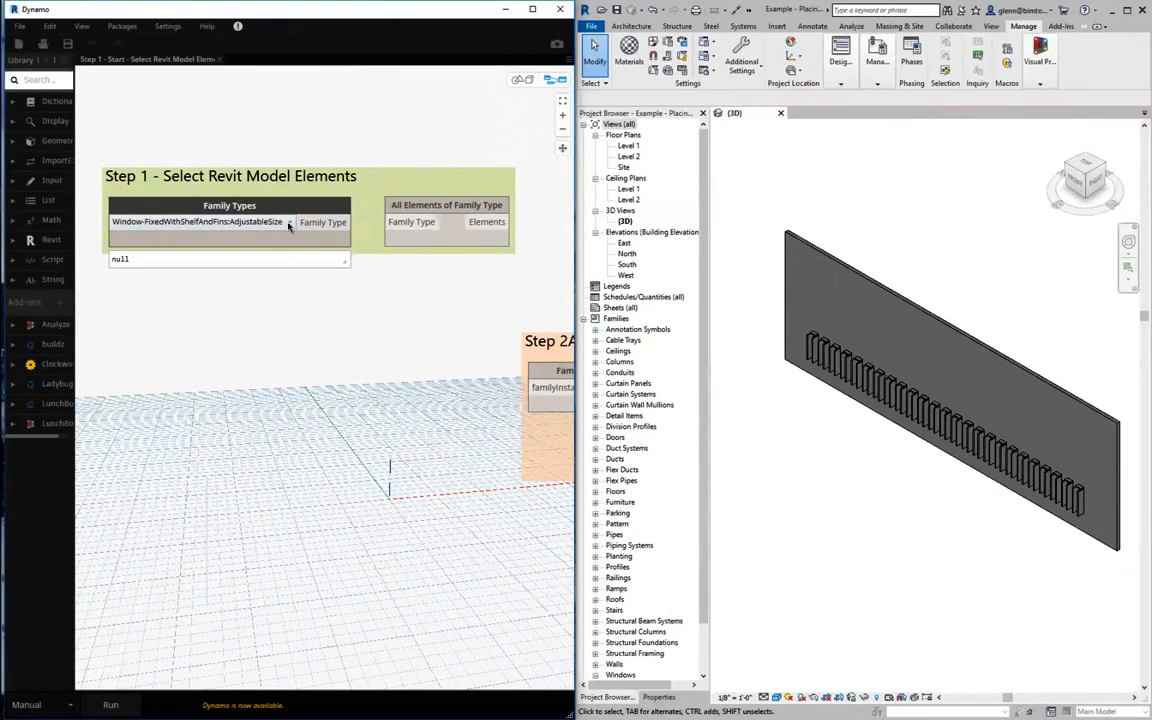
pyautogui.click(290, 220)
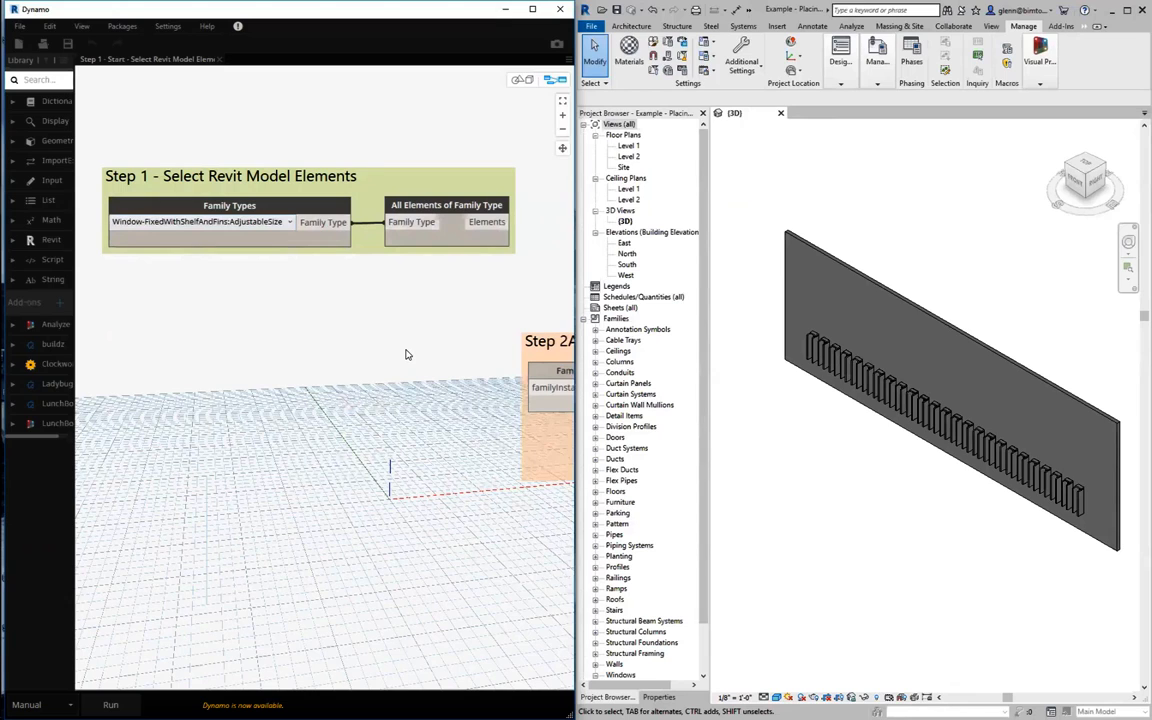
pyautogui.moveTo(120, 688)
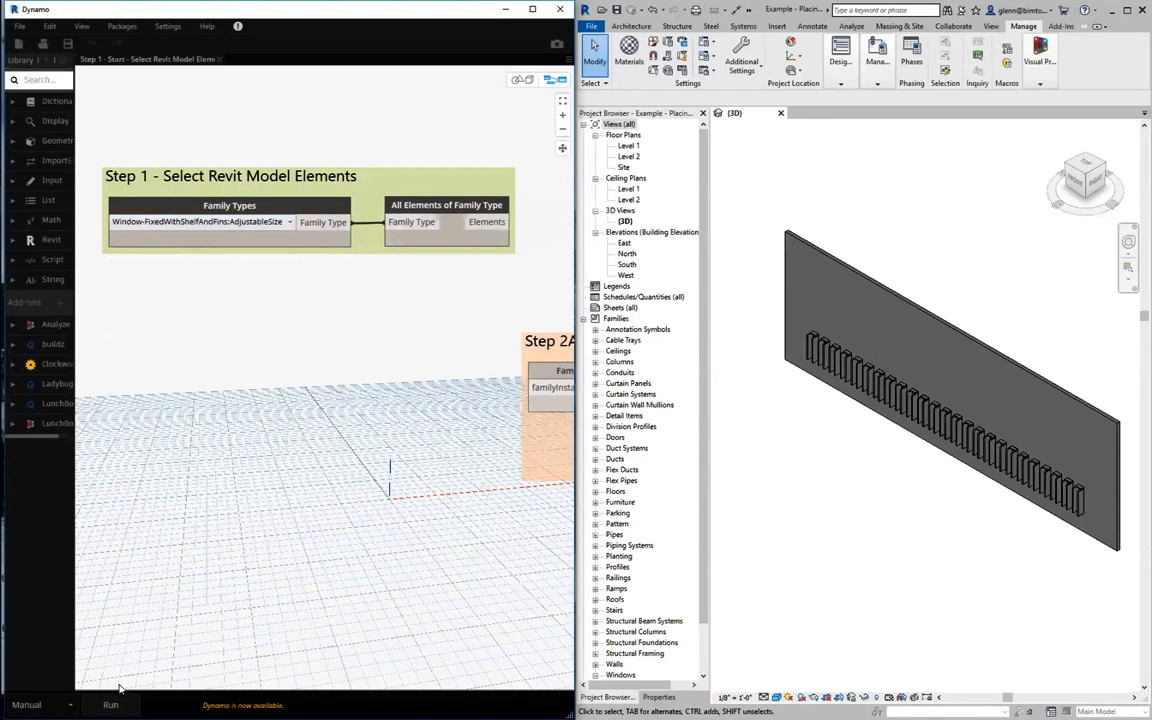
# Step: Run the graph and preview the list of window instances found in the model
pyautogui.click(110, 704)
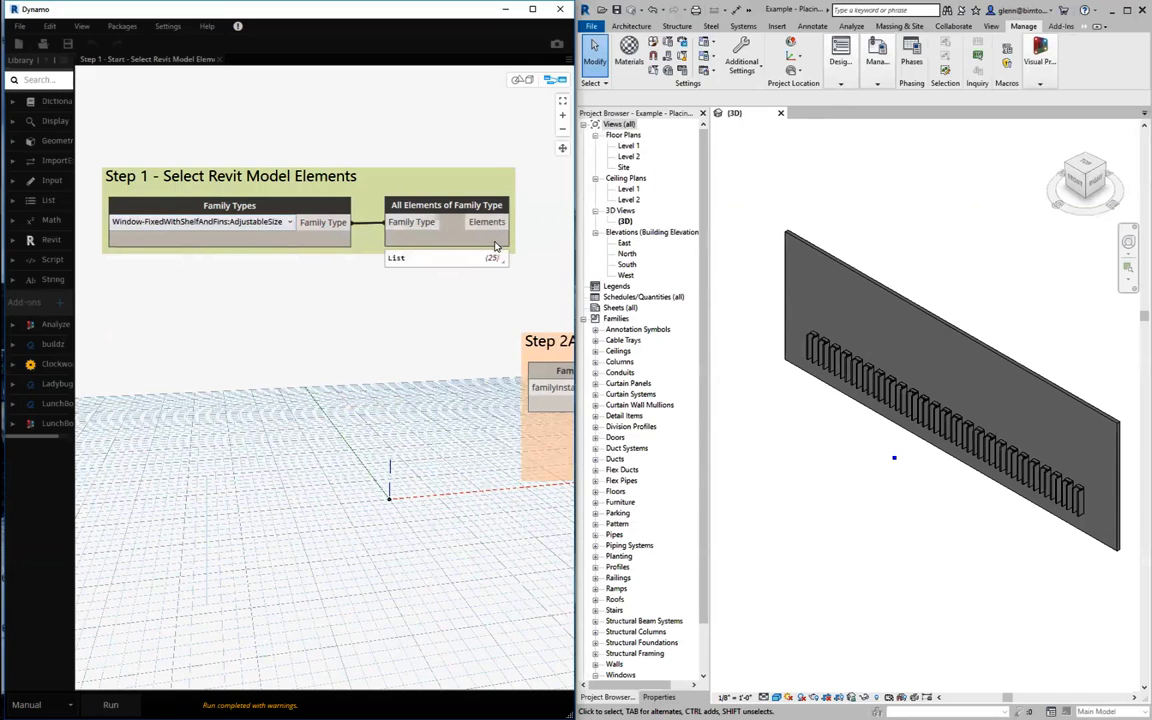
pyautogui.click(492, 258)
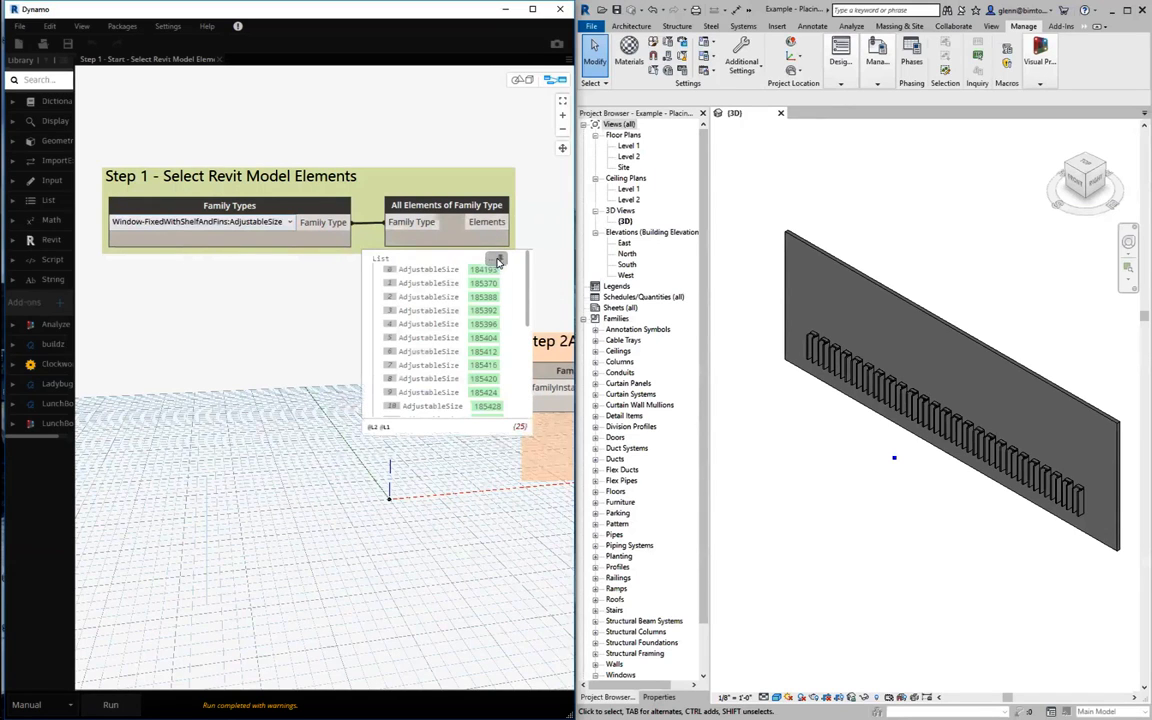
pyautogui.click(498, 260)
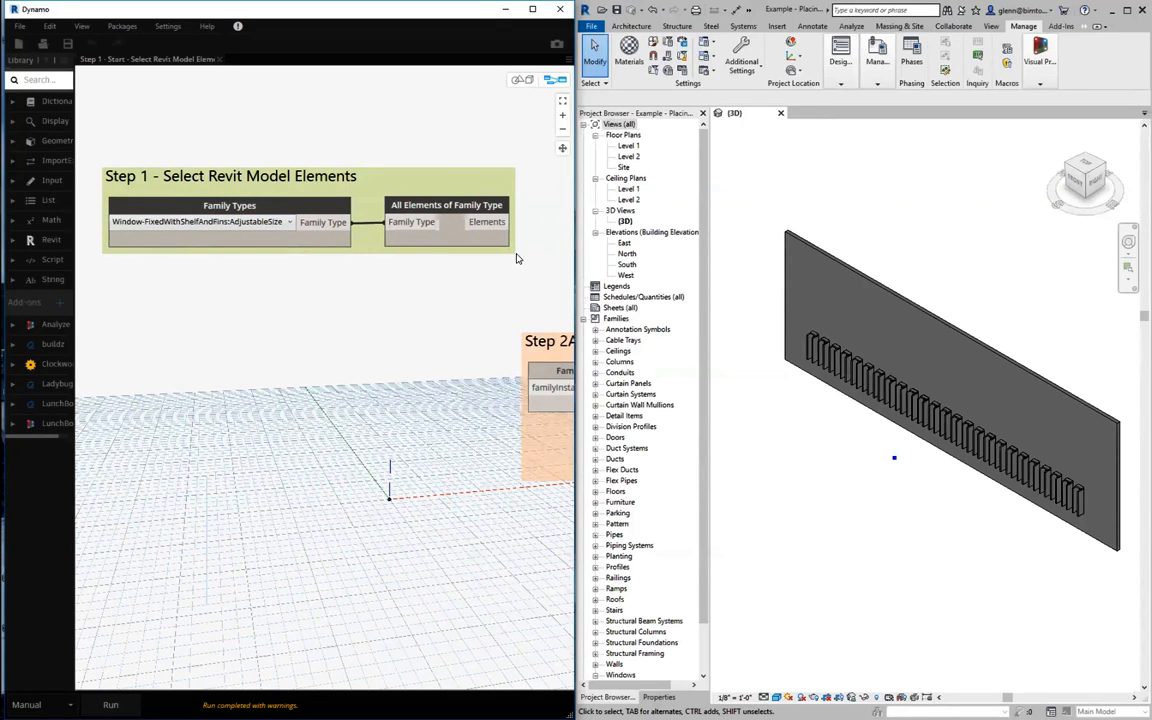
pyautogui.moveTo(492, 316)
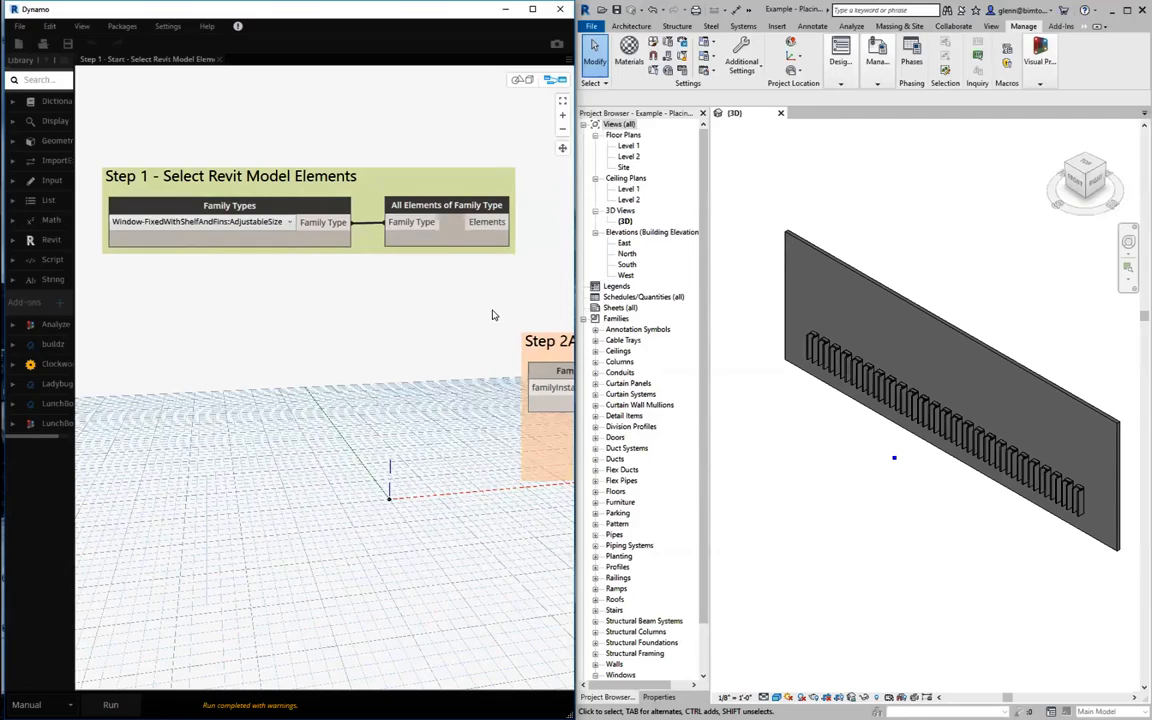